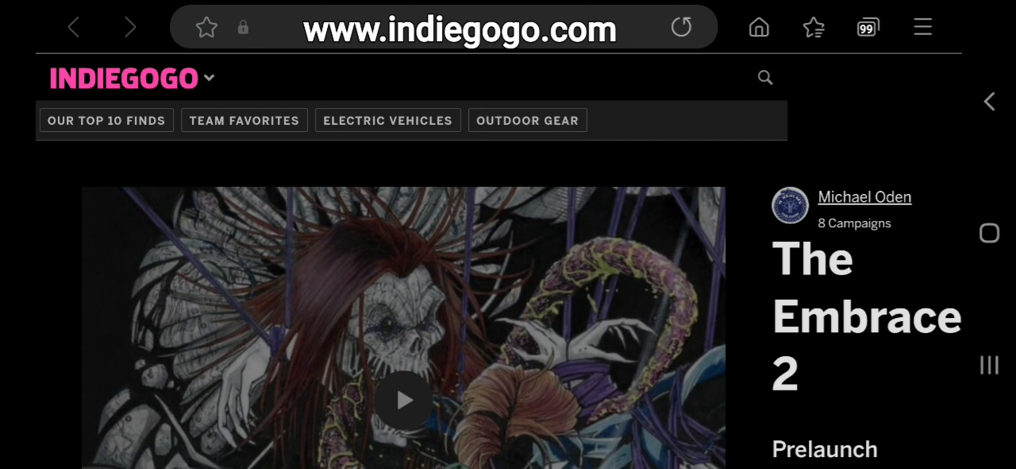
pyautogui.scroll(-3)
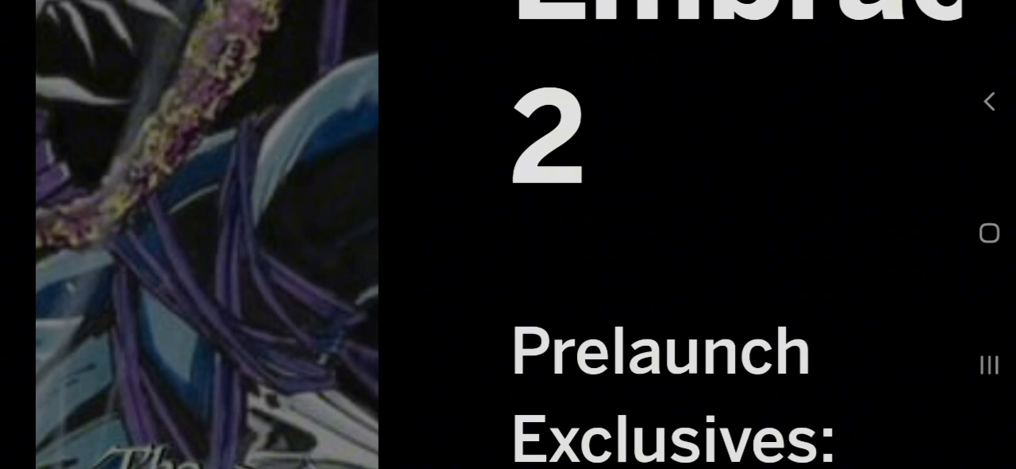
pyautogui.scroll(-3)
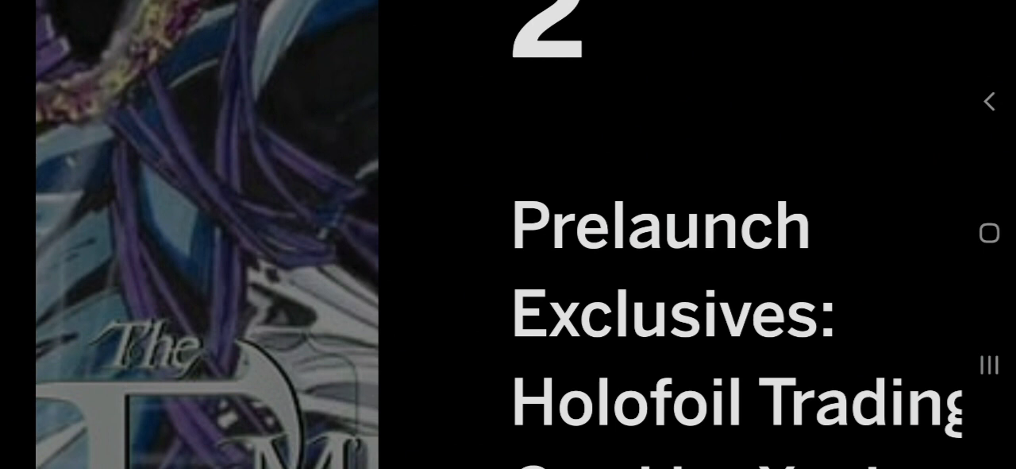
pyautogui.scroll(-3)
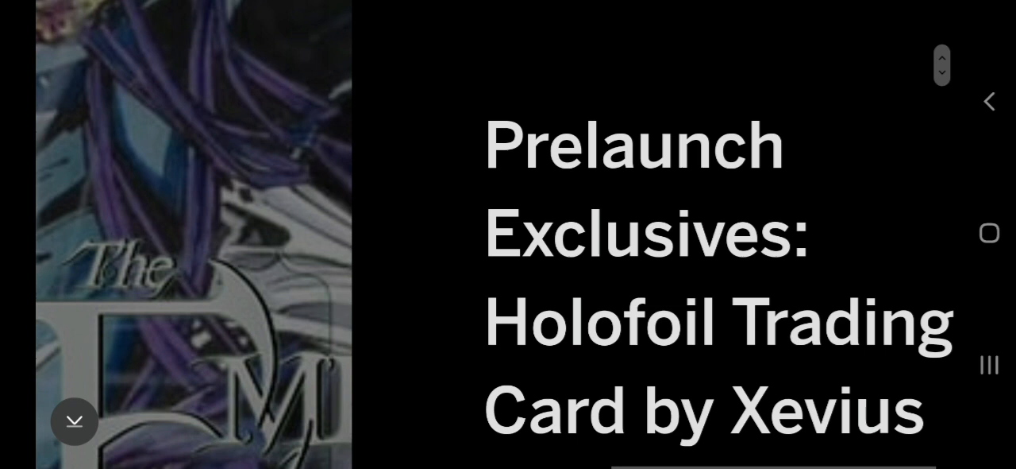
pyautogui.scroll(-3)
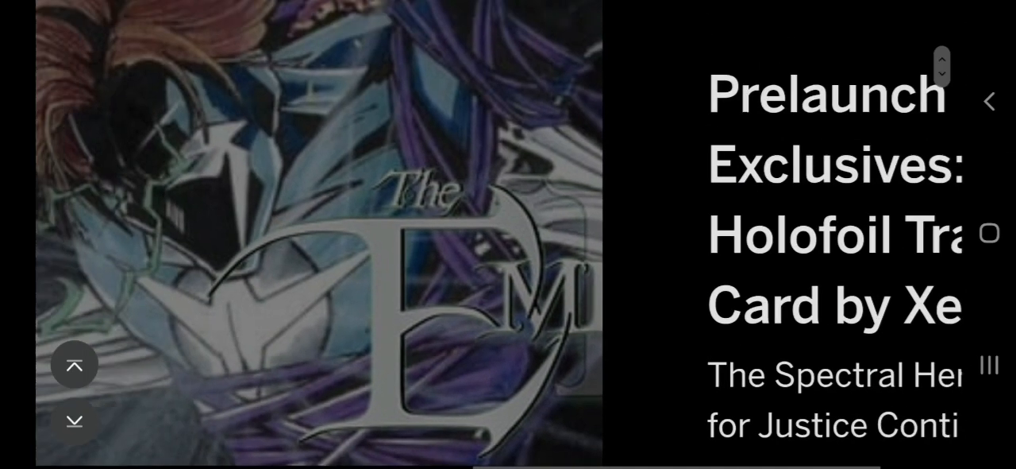
pyautogui.scroll(-3)
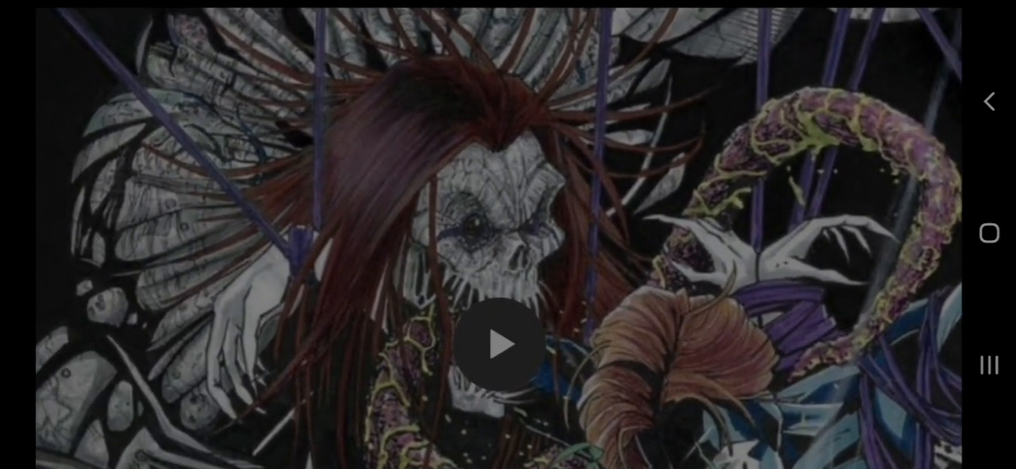
pyautogui.scroll(-3)
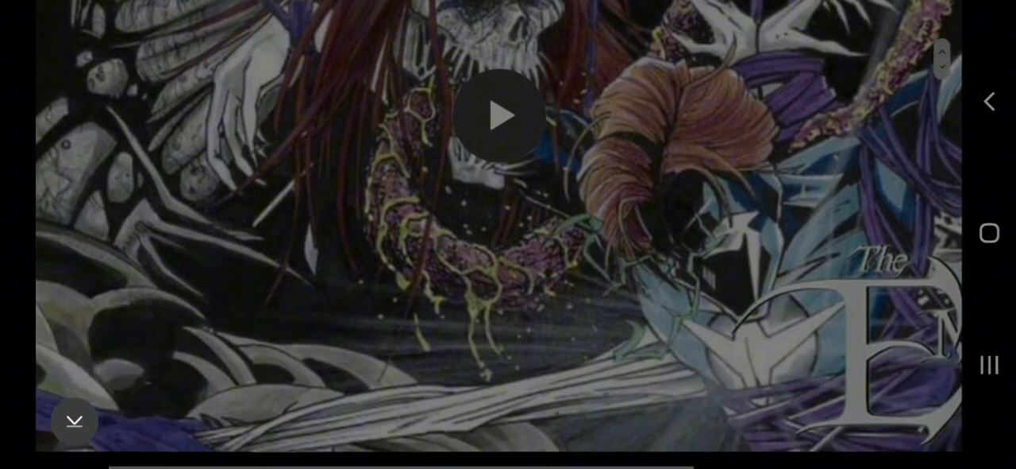
pyautogui.scroll(-3)
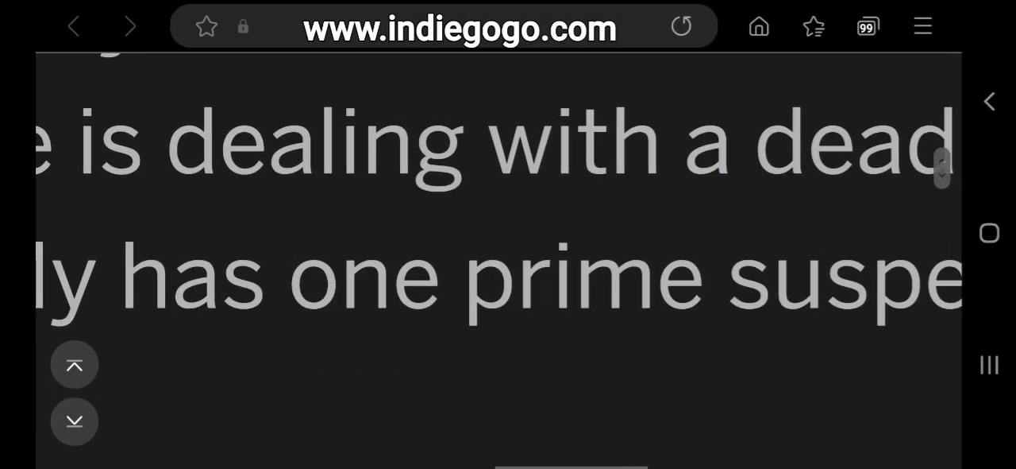
pyautogui.hscroll(3)
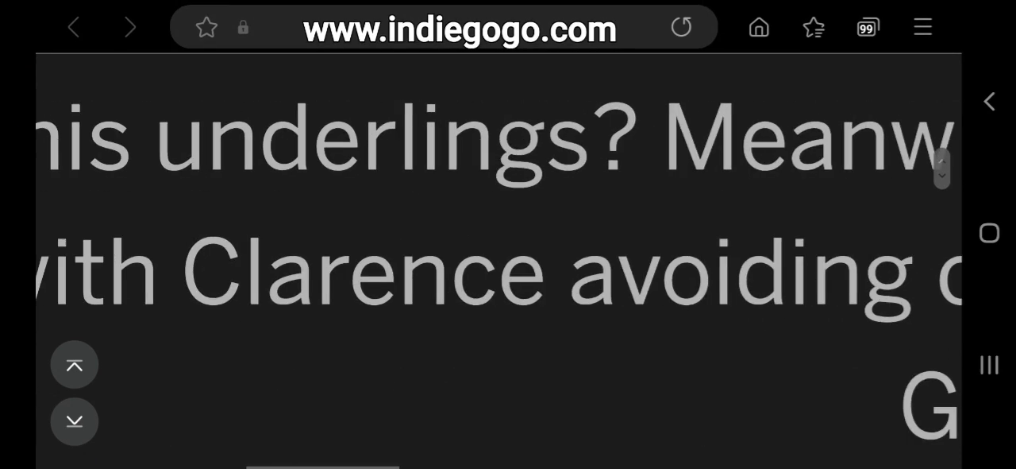
pyautogui.scroll(3)
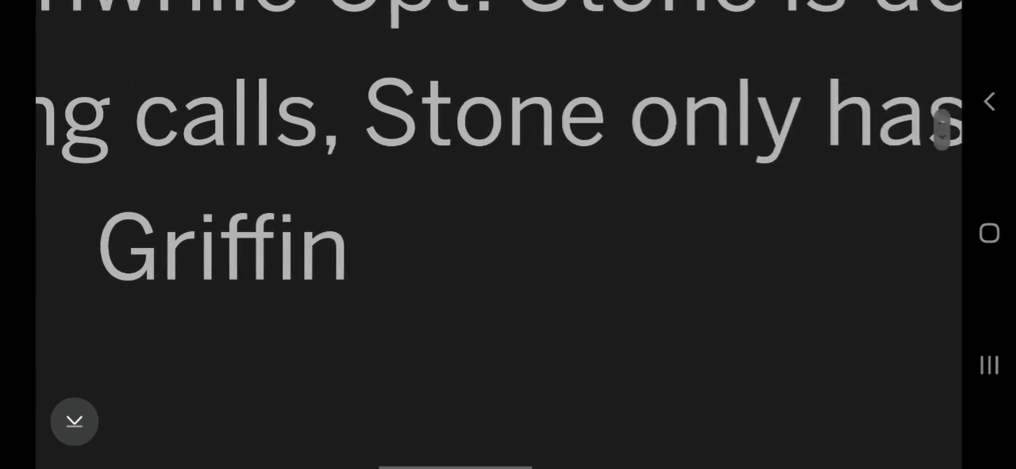
pyautogui.scroll(3)
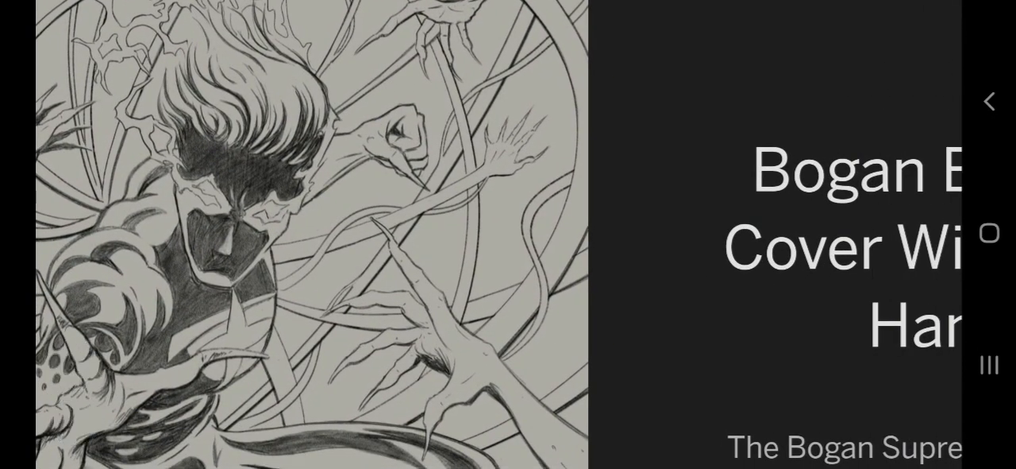
pyautogui.scroll(-3)
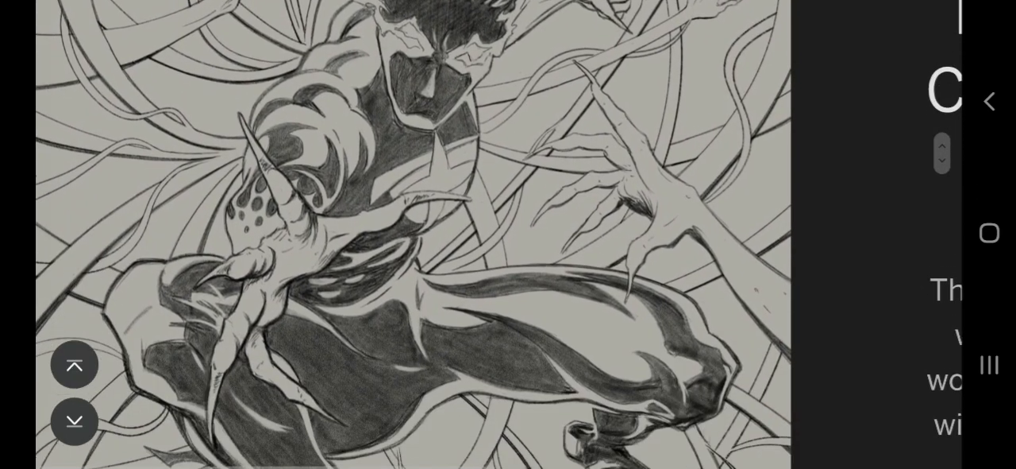
pyautogui.scroll(-3)
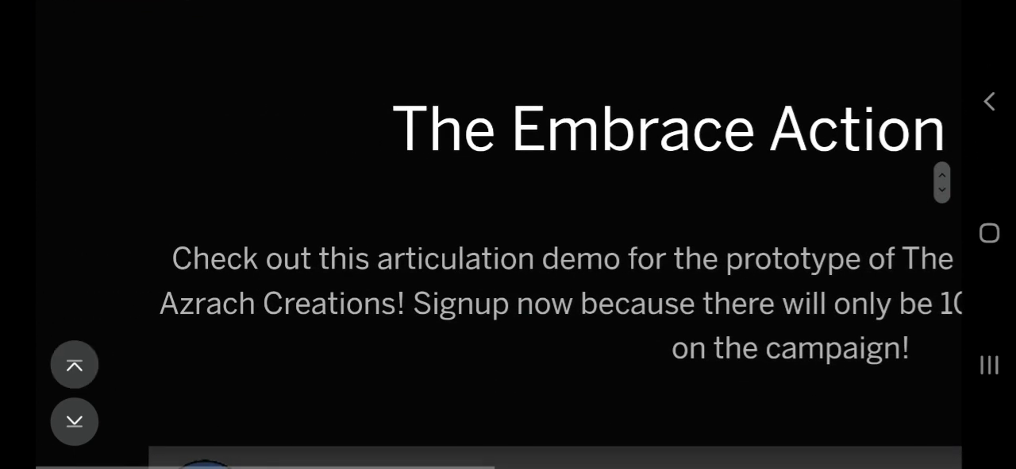
pyautogui.scroll(-3)
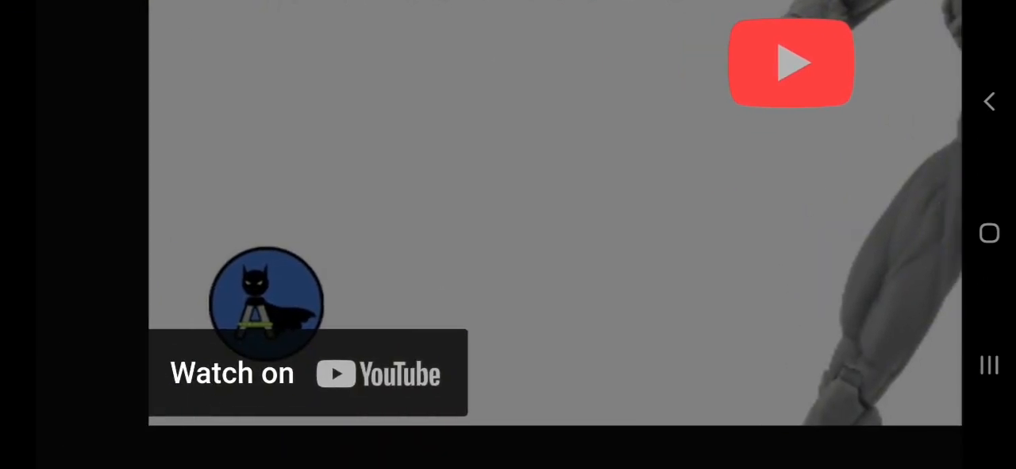
pyautogui.scroll(-3)
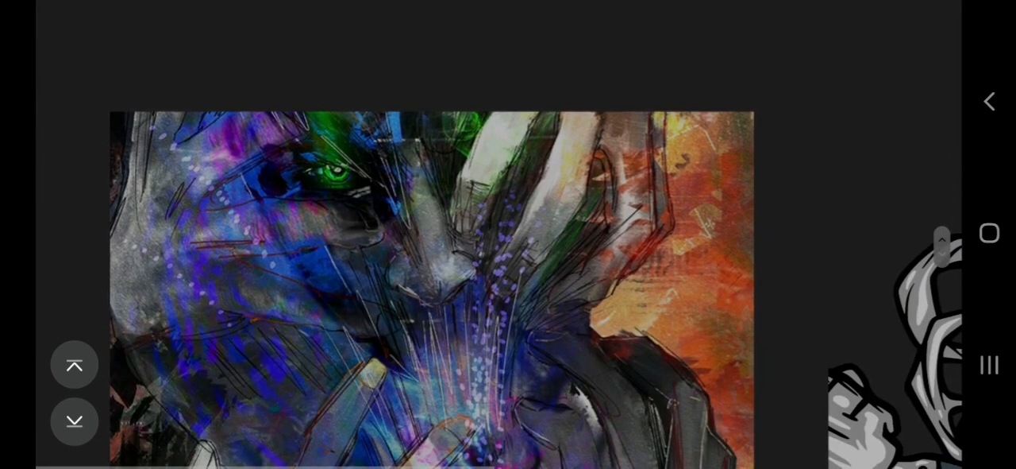
pyautogui.scroll(-3)
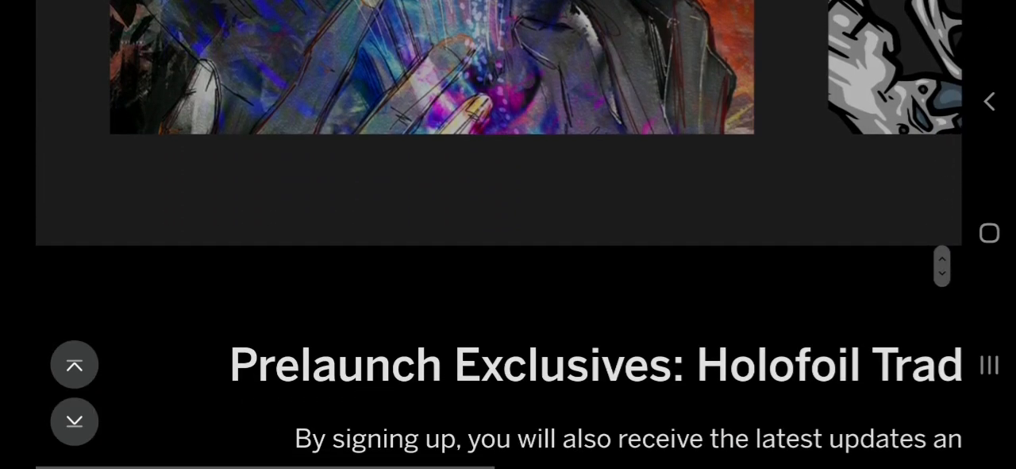
pyautogui.scroll(-3)
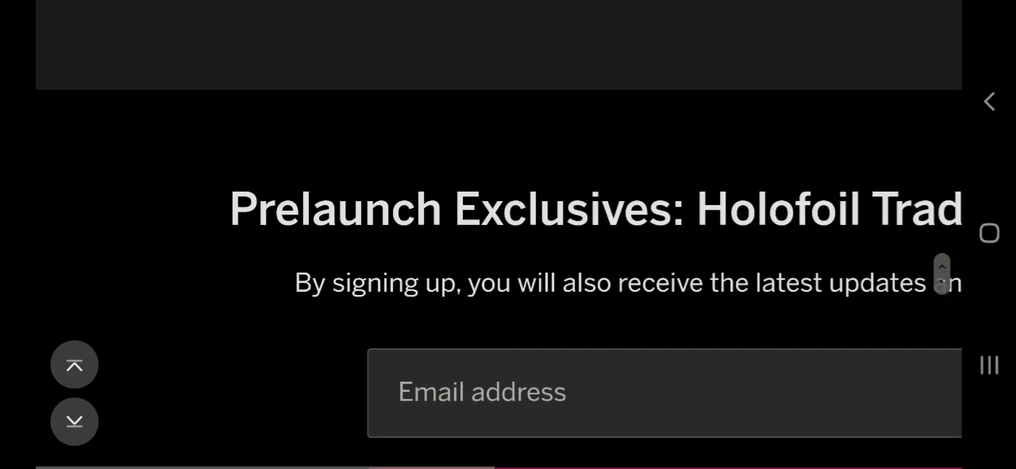
pyautogui.scroll(-3)
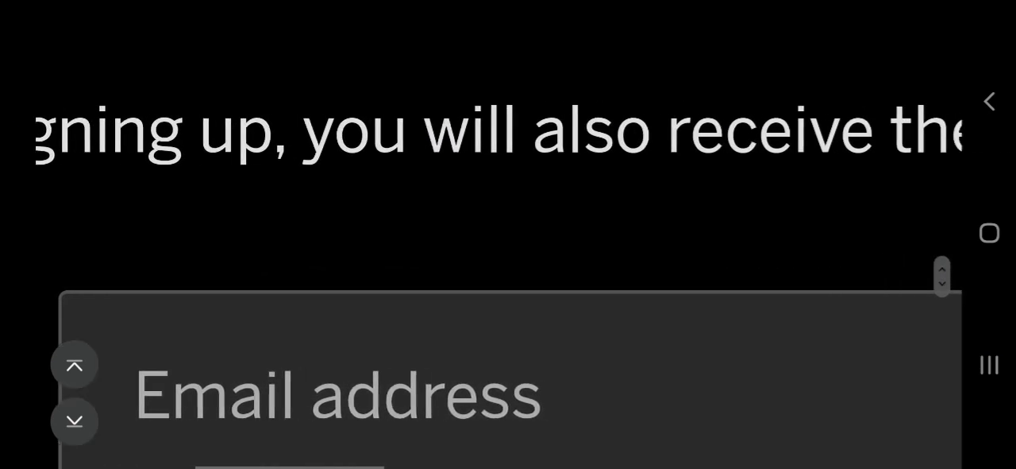
pyautogui.scroll(3)
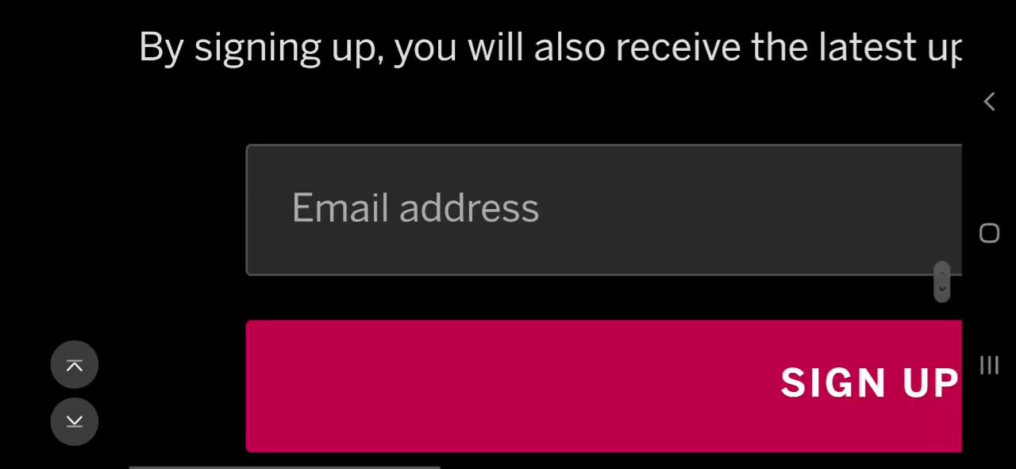
pyautogui.scroll(-3)
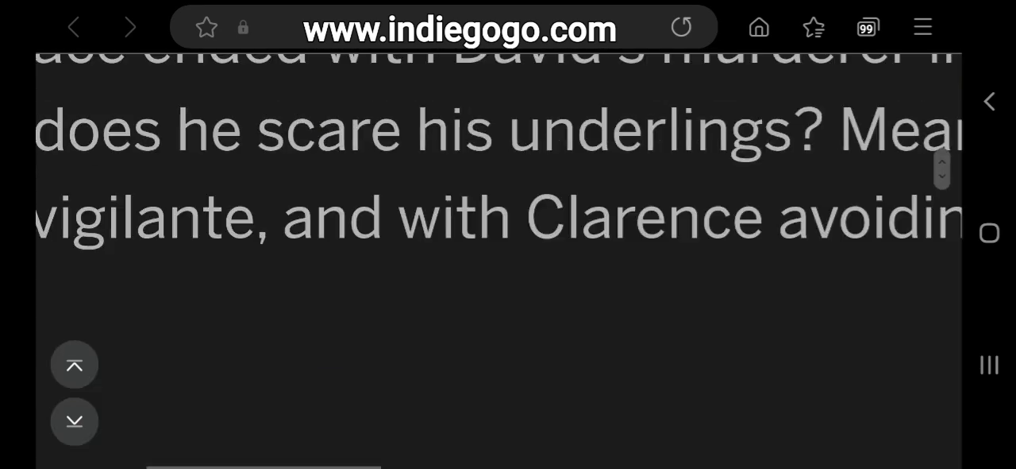
pyautogui.scroll(3)
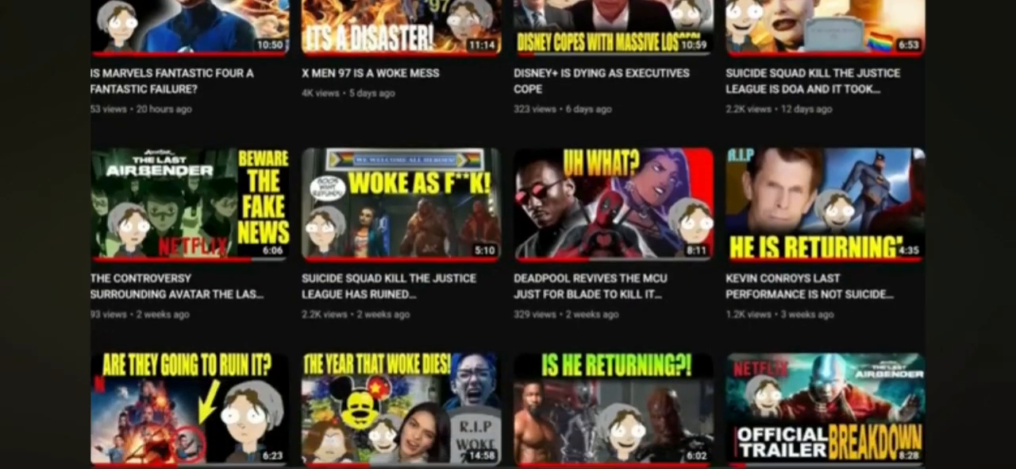
pyautogui.scroll(-3)
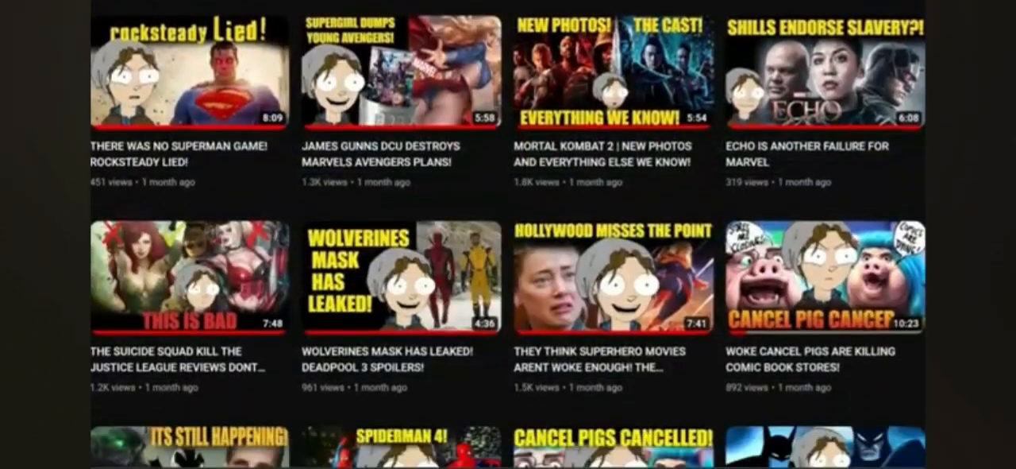
pyautogui.scroll(-3)
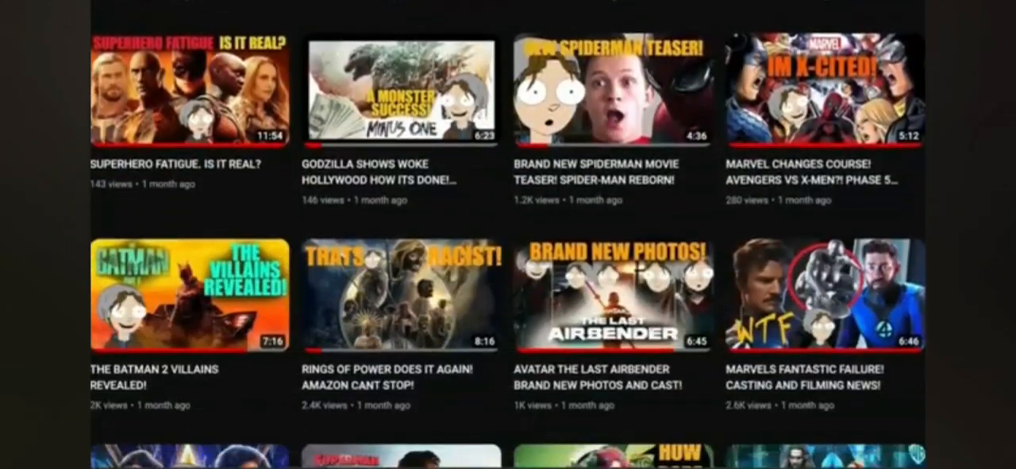